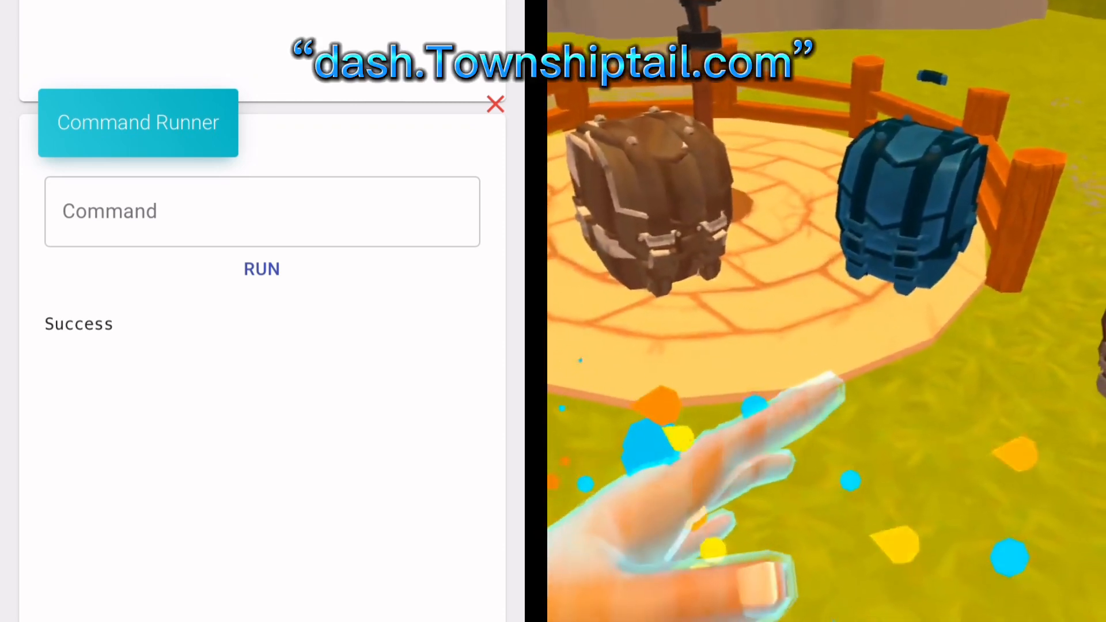
# Focus the Command text field in the Command Runner panel
pyautogui.click(261, 211)
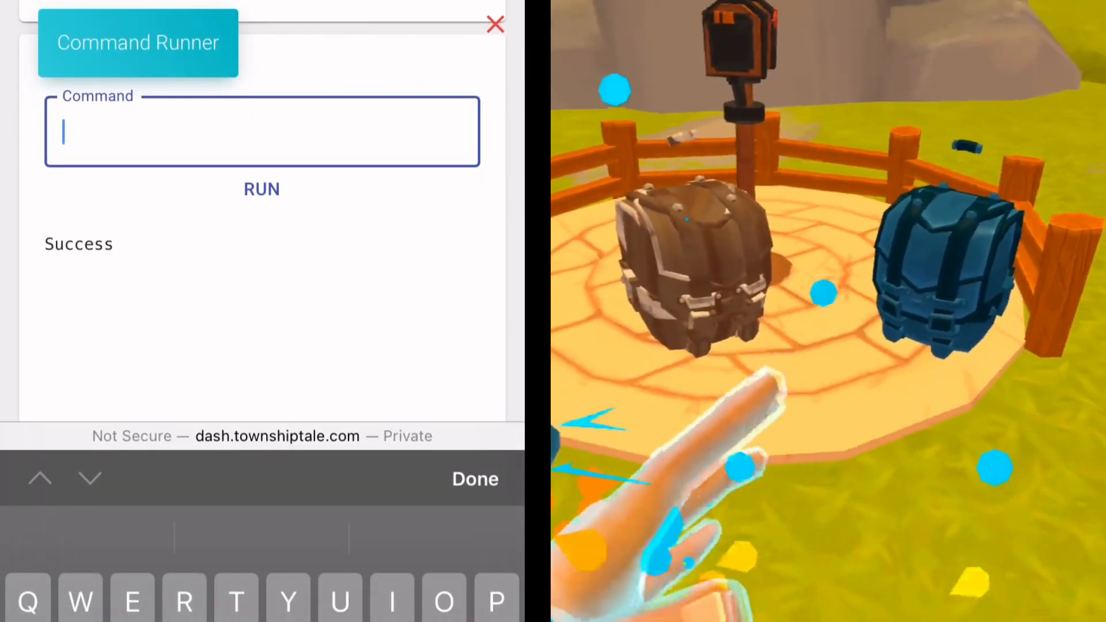
# Enter 'Trade post Synthix hoarderbag' into the Command field
pyautogui.write('Trade')
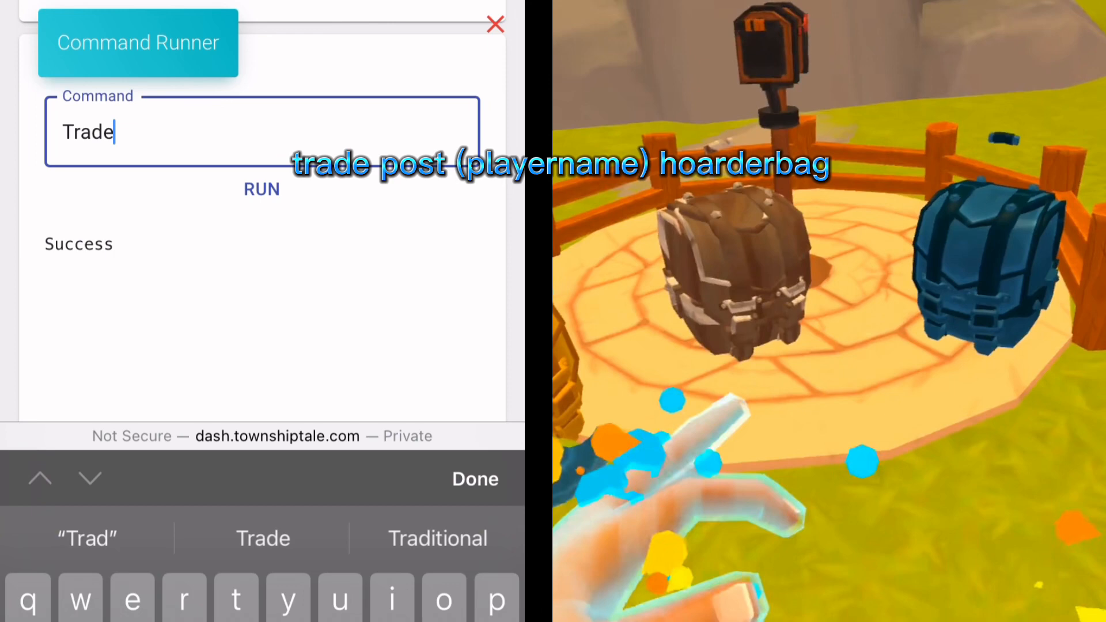
pyautogui.write('post')
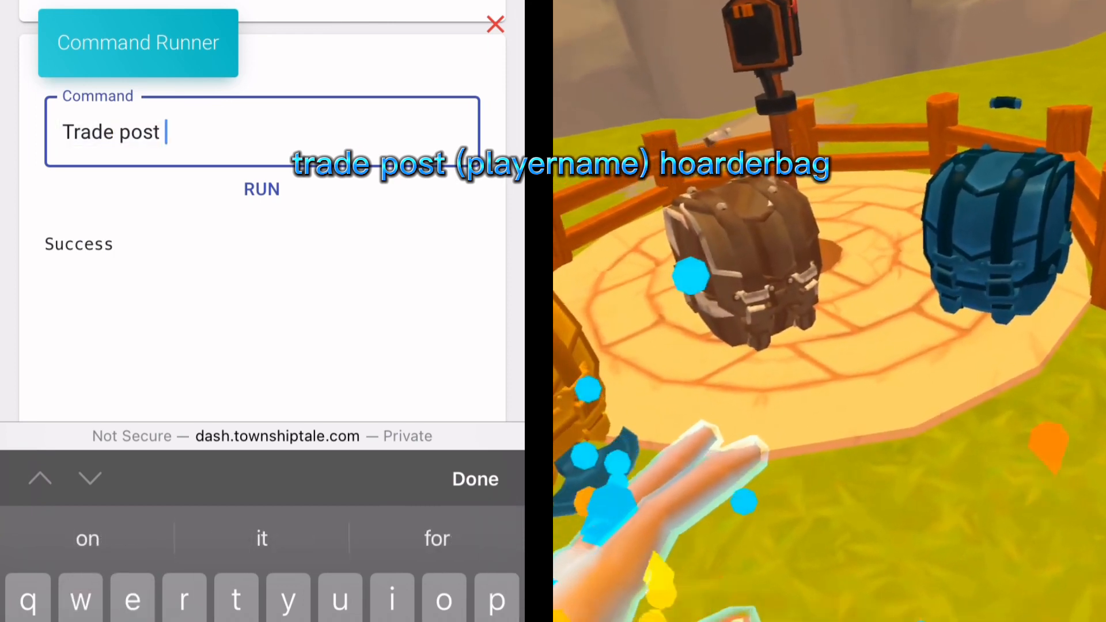
pyautogui.write('Synthix')
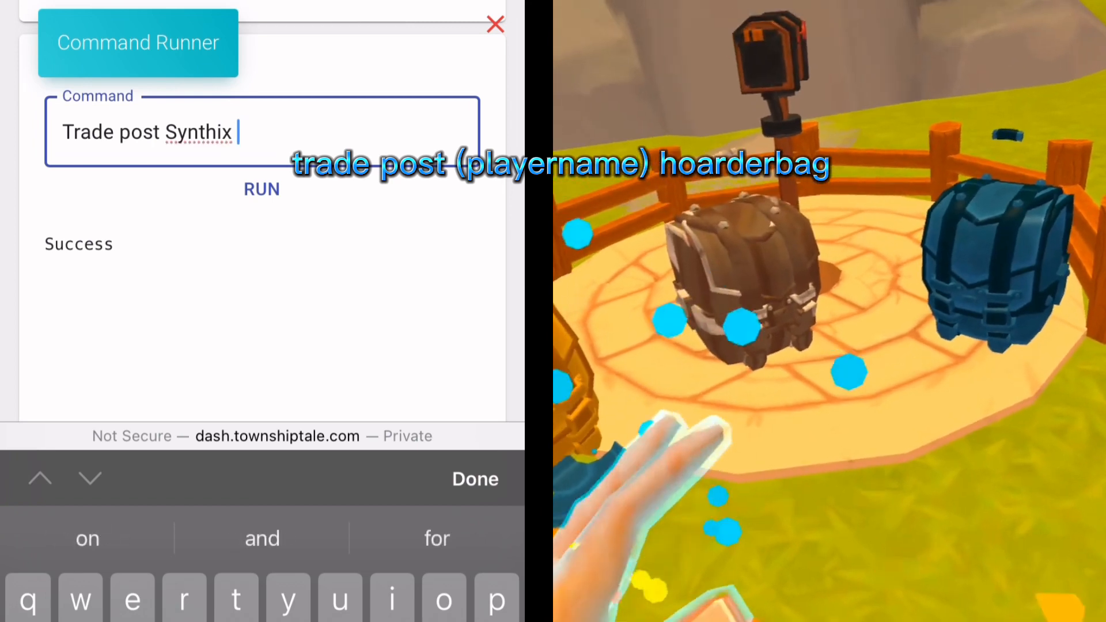
pyautogui.write('hoarderbag')
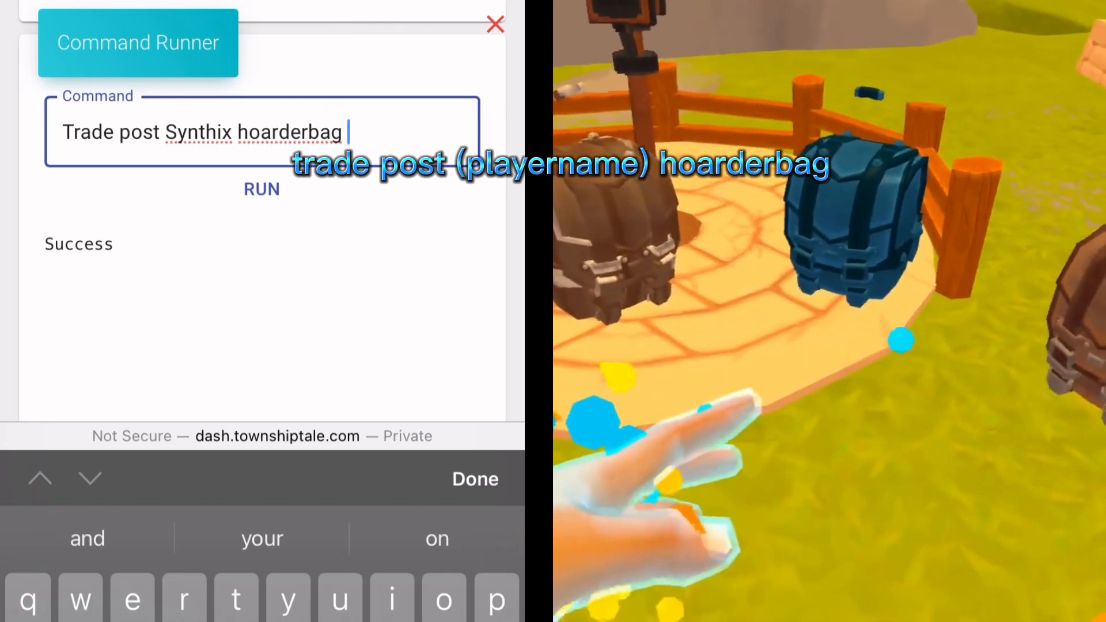
# Append 'electronium' to the command and run it
pyautogui.write('electroniu')
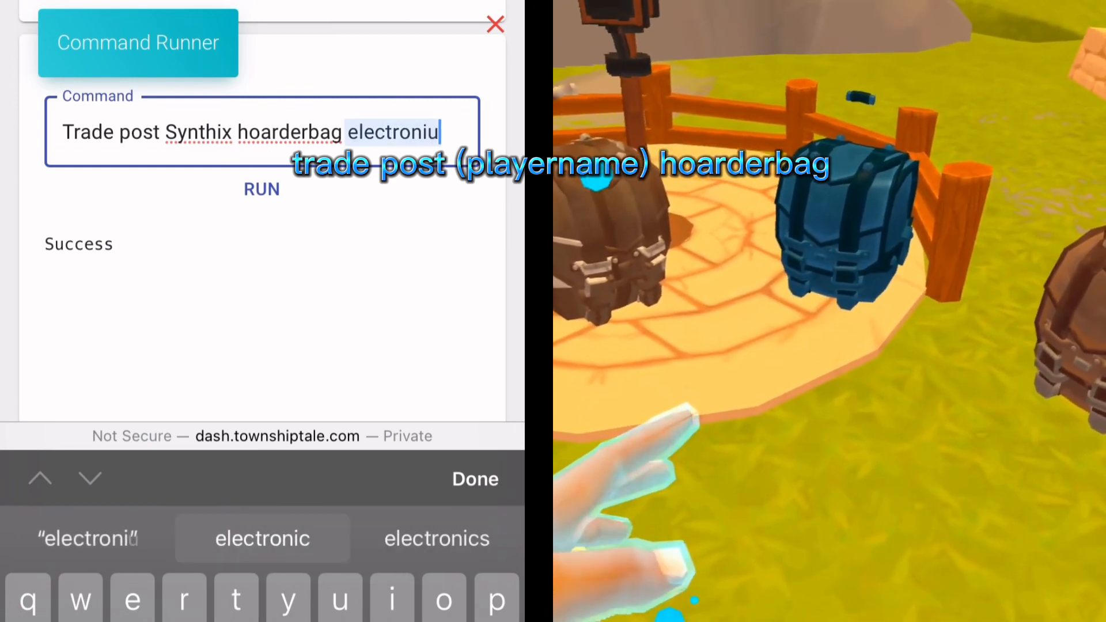
pyautogui.write('m')
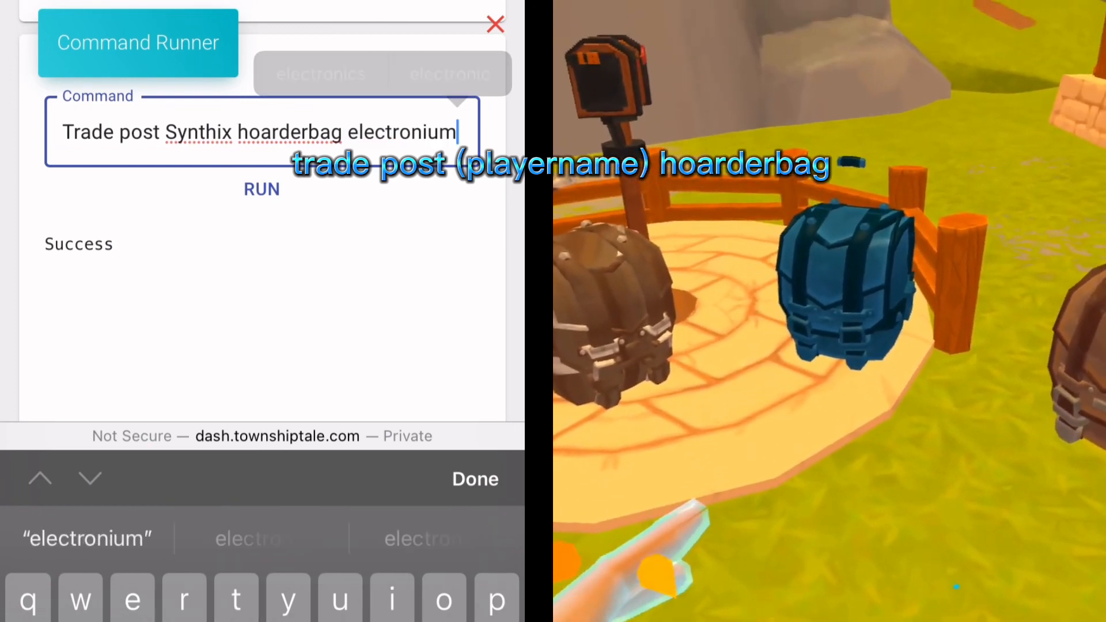
pyautogui.click(475, 479)
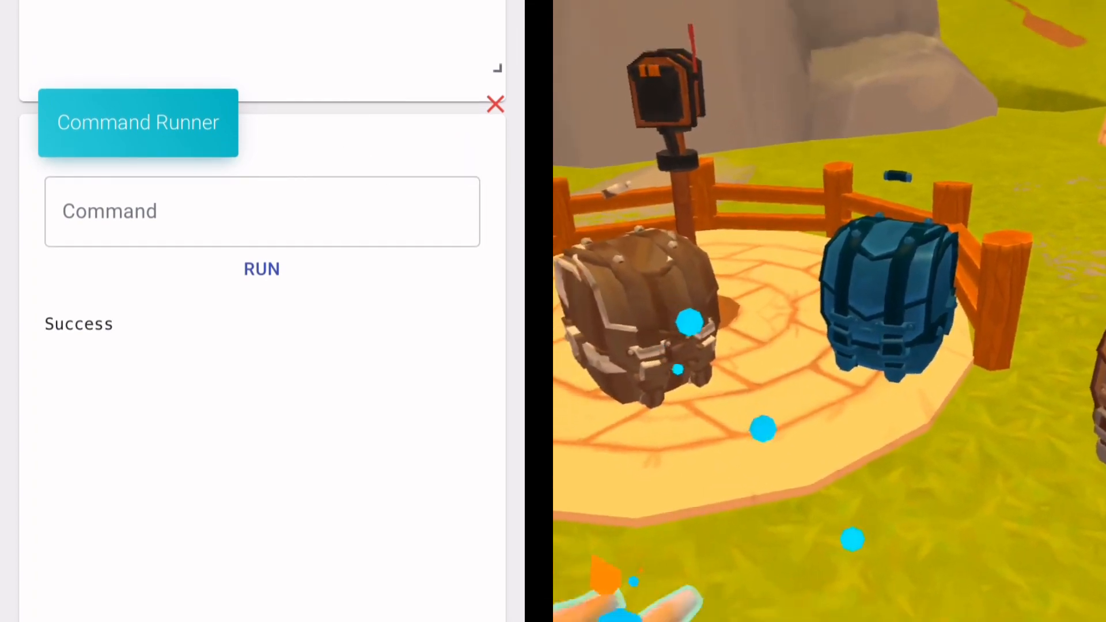